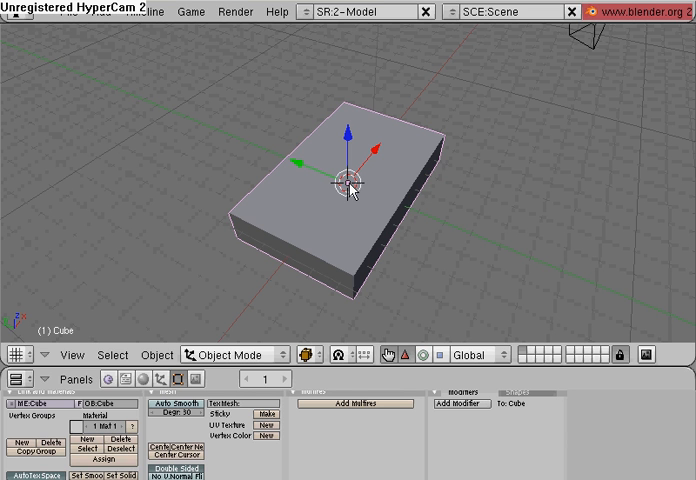
mouse_move(388, 24)
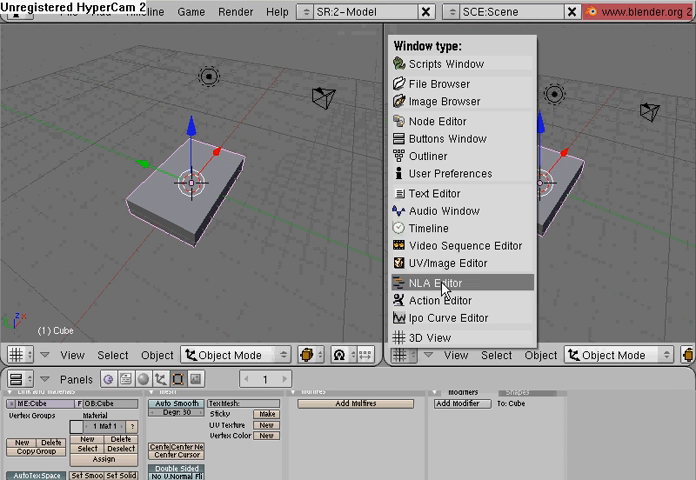
Step: Set the right area to UV/Image Editor and switch the box to UV Face Select mode
click(444, 264)
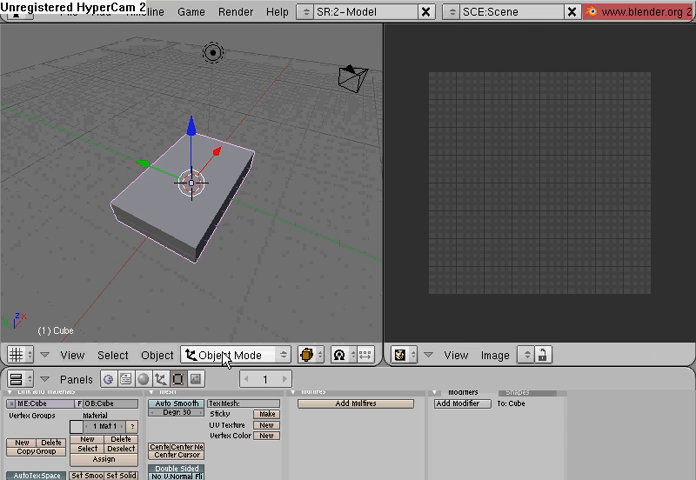
click(236, 354)
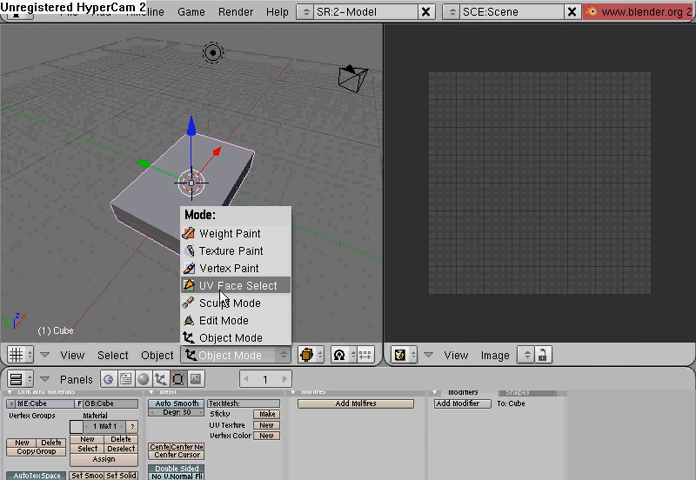
click(236, 284)
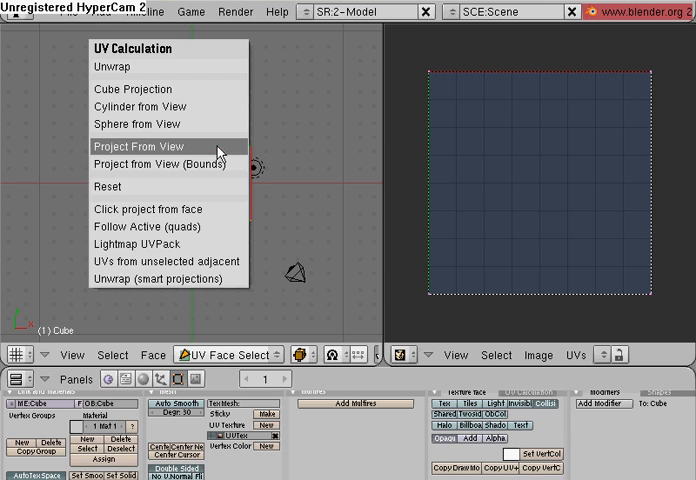
Step: Project the top faces from view and arrange their UV island on the layout
click(138, 146)
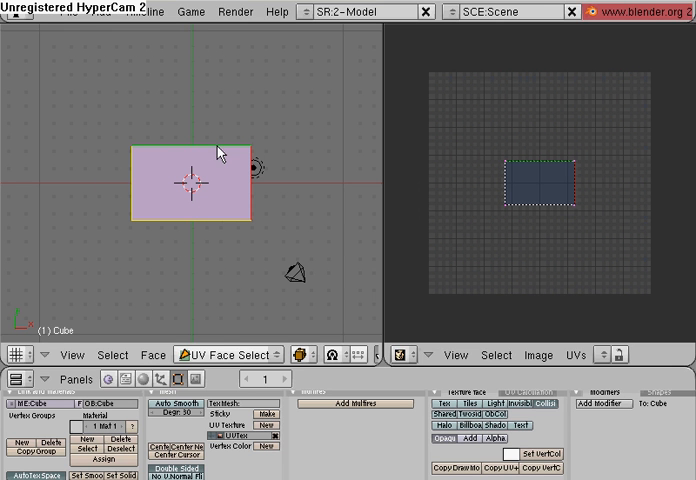
mouse_move(520, 200)
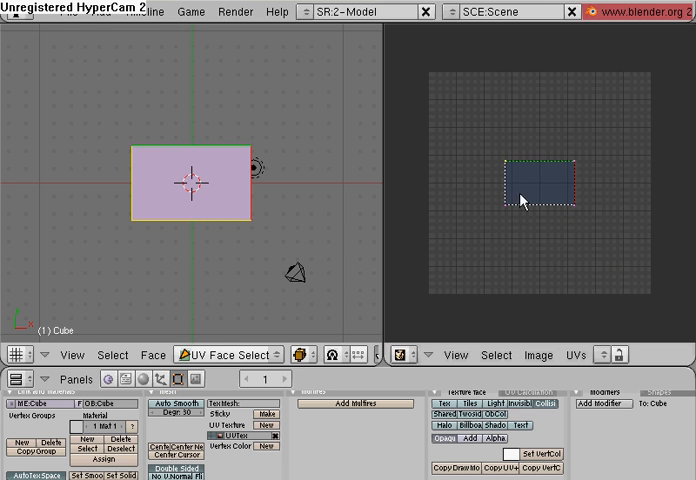
drag(520, 184, 476, 116)
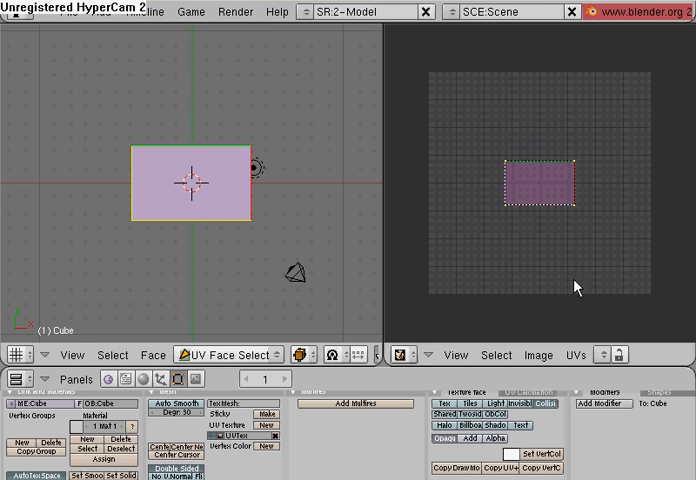
drag(540, 184, 470, 104)
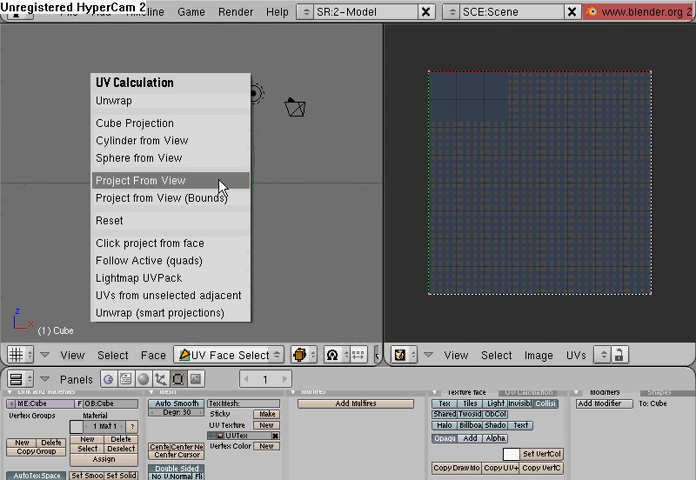
Step: Project the front faces from view and move the new island to its own spot
click(140, 180)
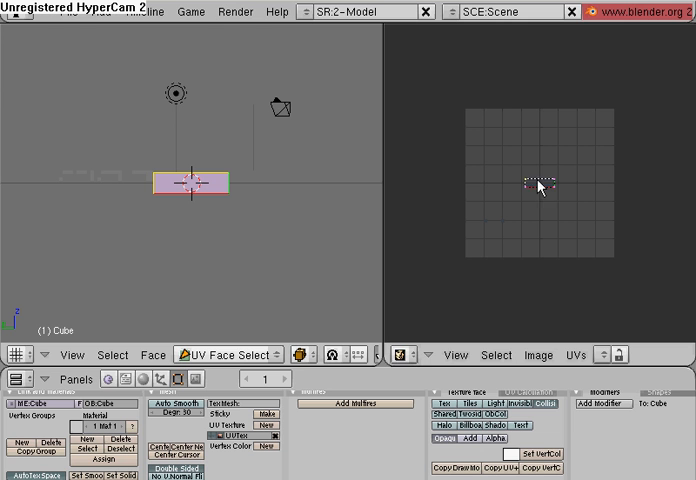
drag(538, 184, 630, 268)
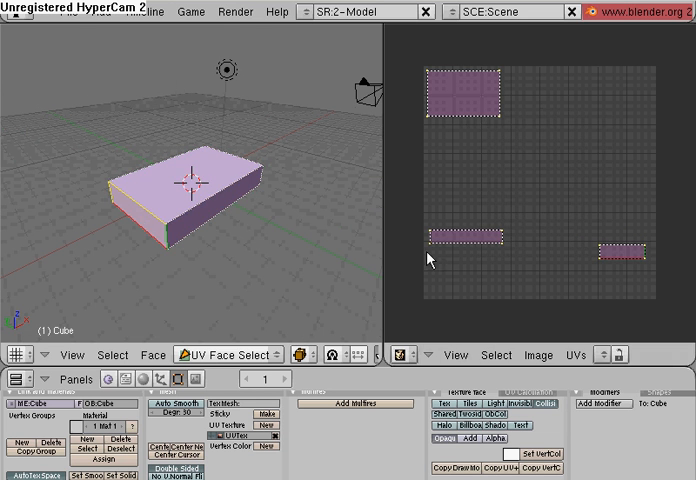
mouse_move(504, 344)
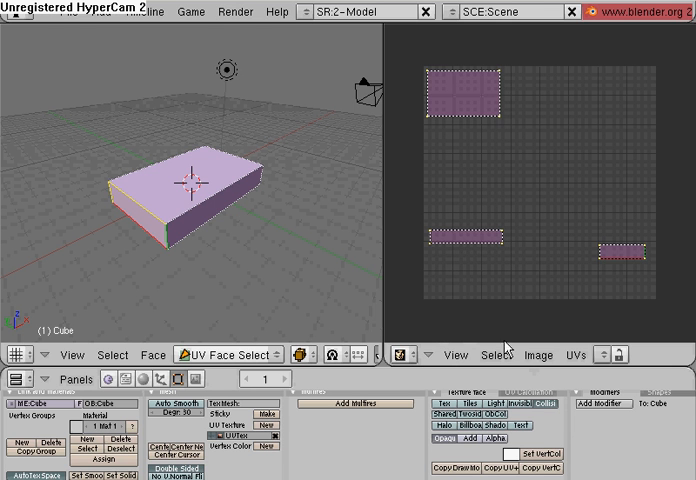
Step: Load YourUVMAP.jpg into the image editor so the box shows the XFX artwork
click(538, 356)
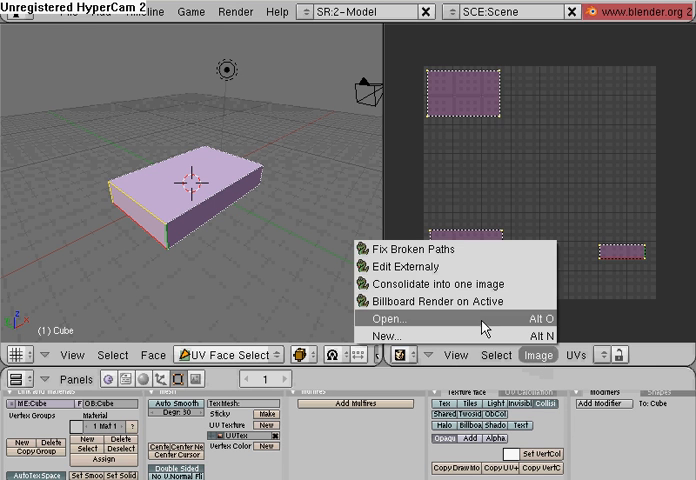
click(400, 316)
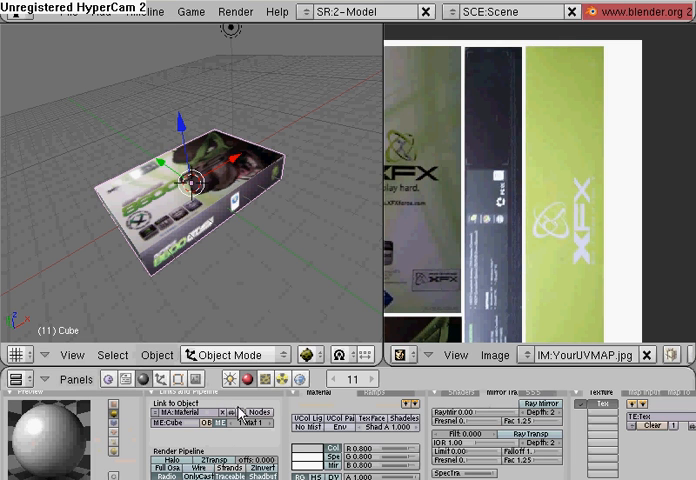
Step: Add an Image texture from YourUVMAP.jpg to the material and set Map Input to UV
click(260, 378)
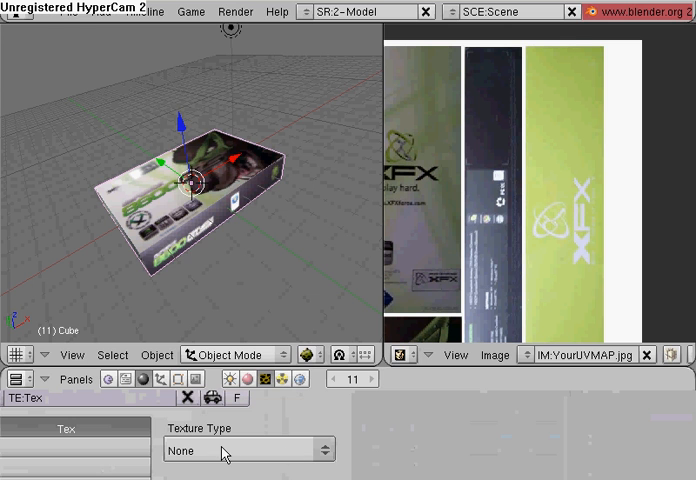
click(248, 452)
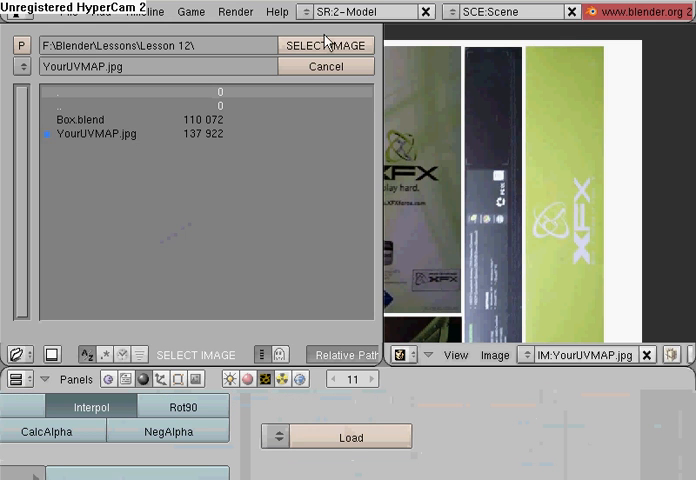
click(324, 44)
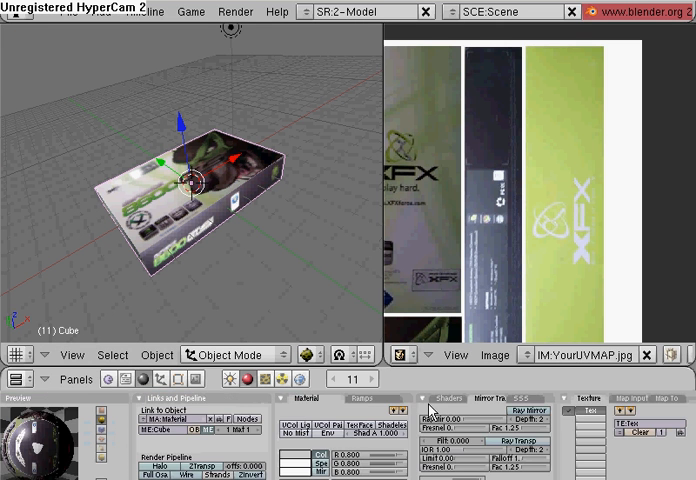
click(542, 404)
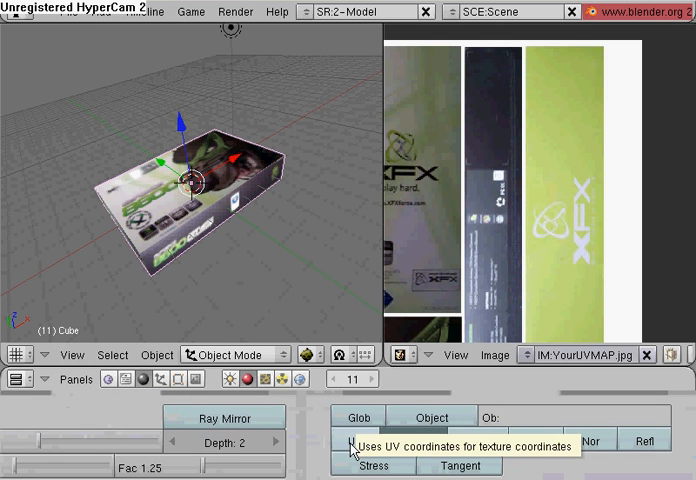
click(356, 440)
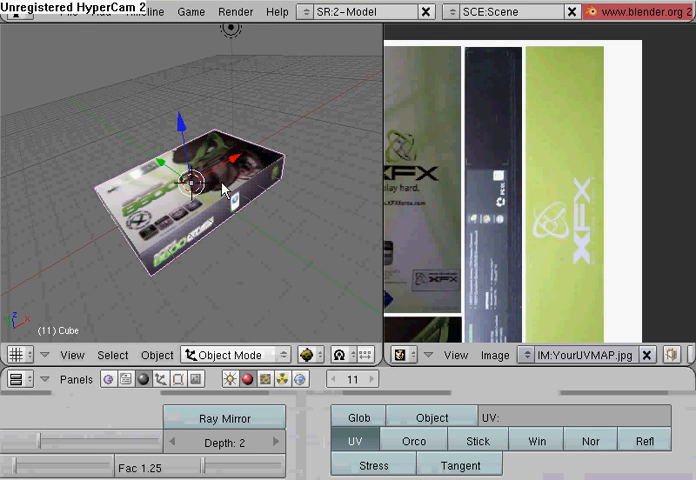